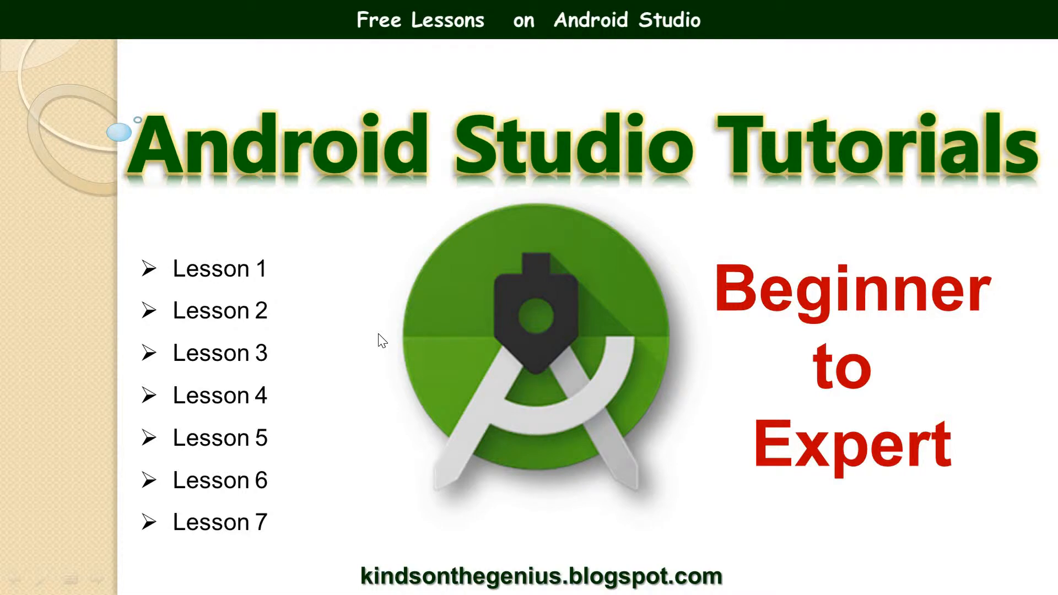
mouse_move(321, 344)
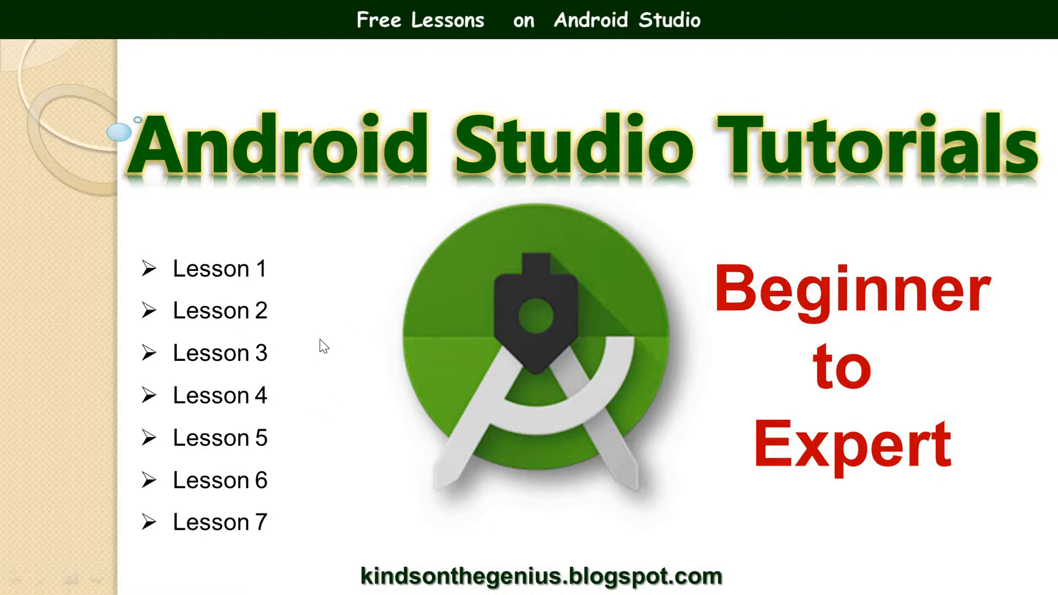
mouse_move(134, 546)
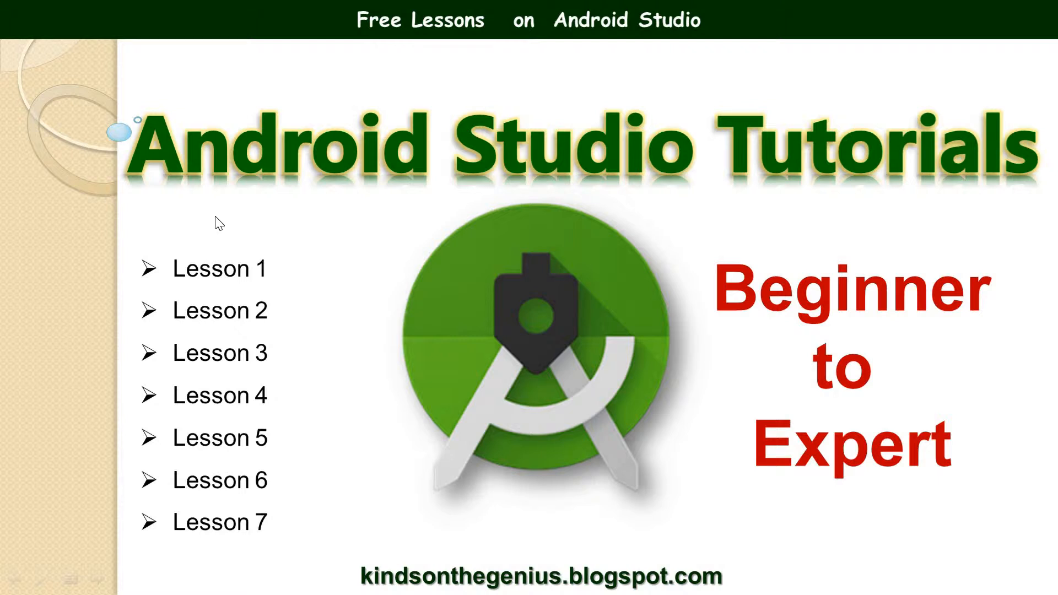
mouse_move(307, 221)
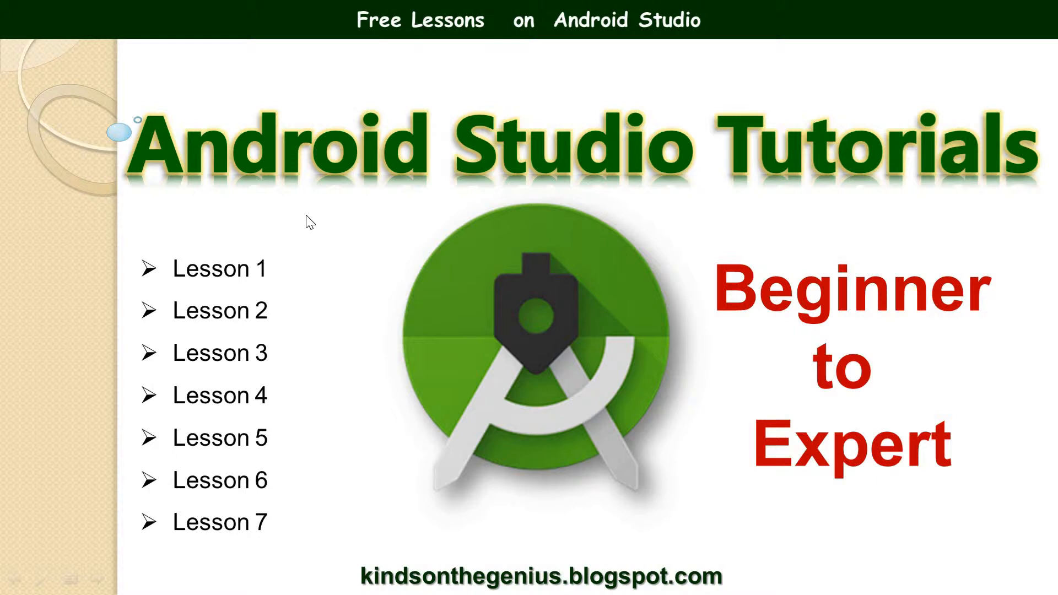
mouse_move(197, 203)
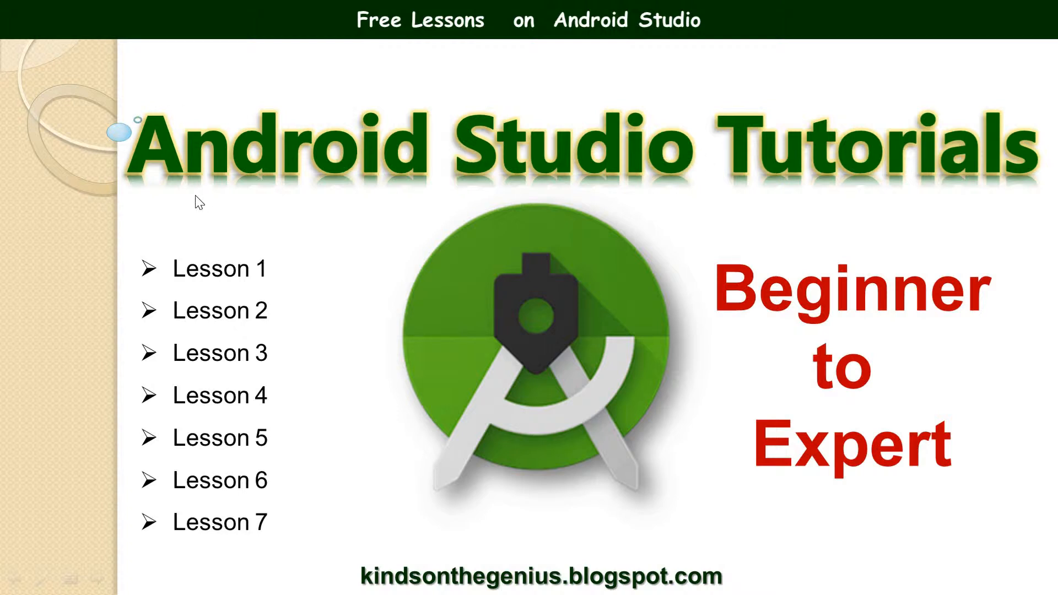
mouse_move(553, 73)
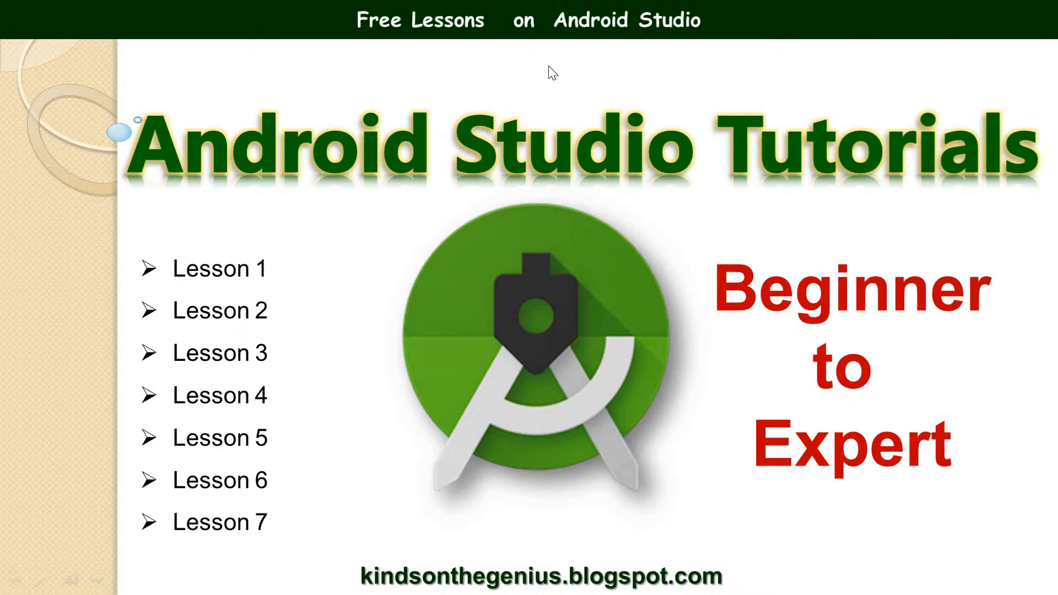
mouse_move(264, 206)
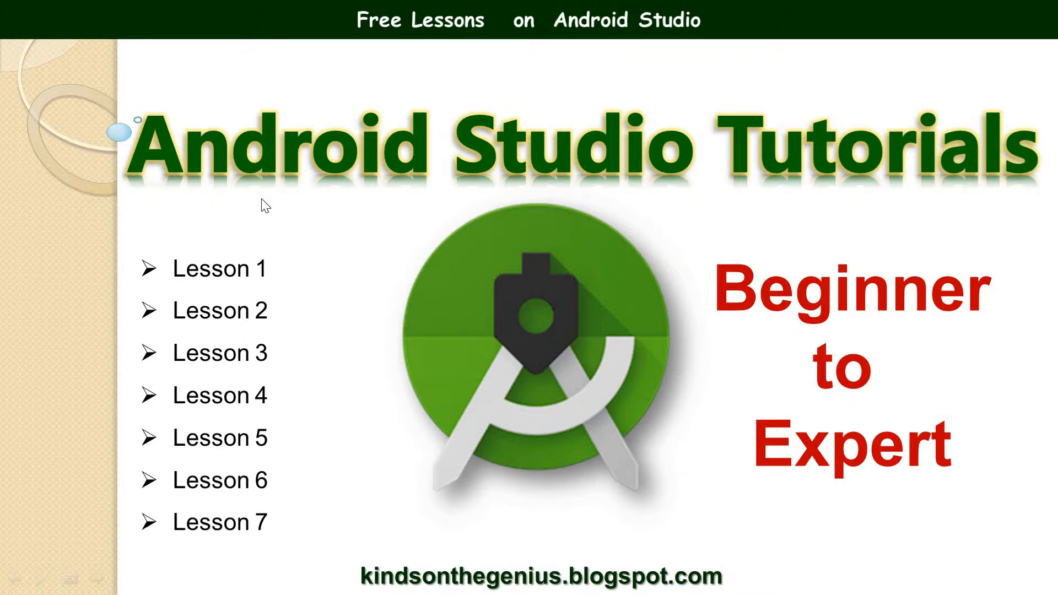
mouse_move(652, 282)
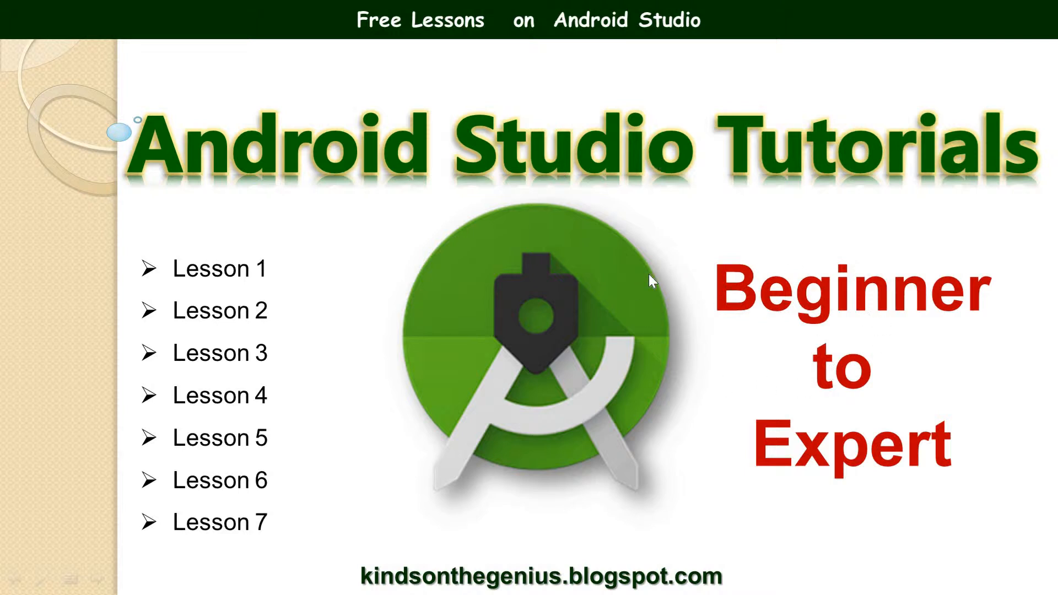
mouse_move(216, 279)
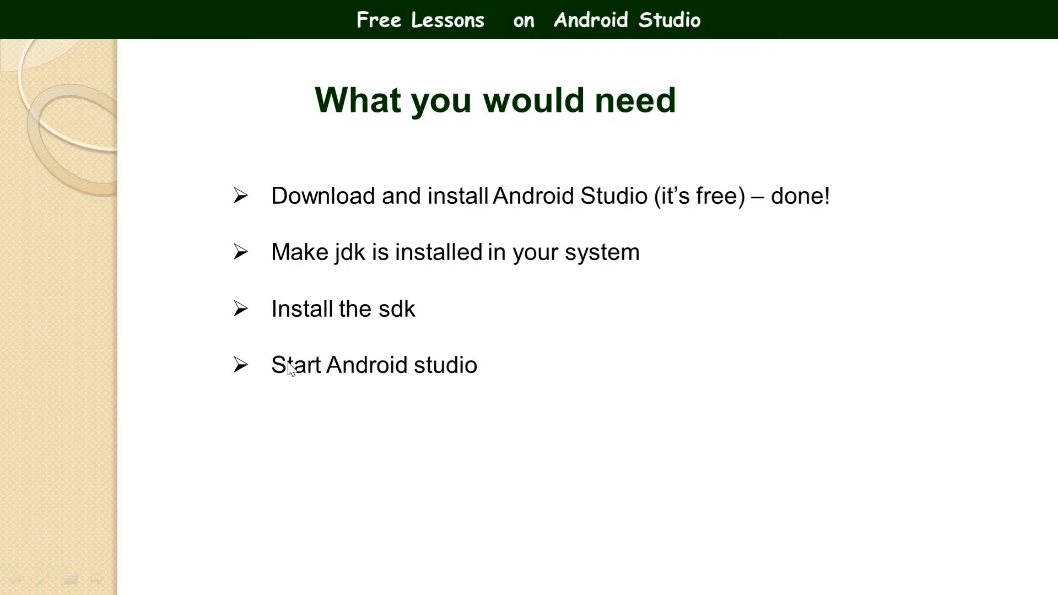
mouse_move(450, 302)
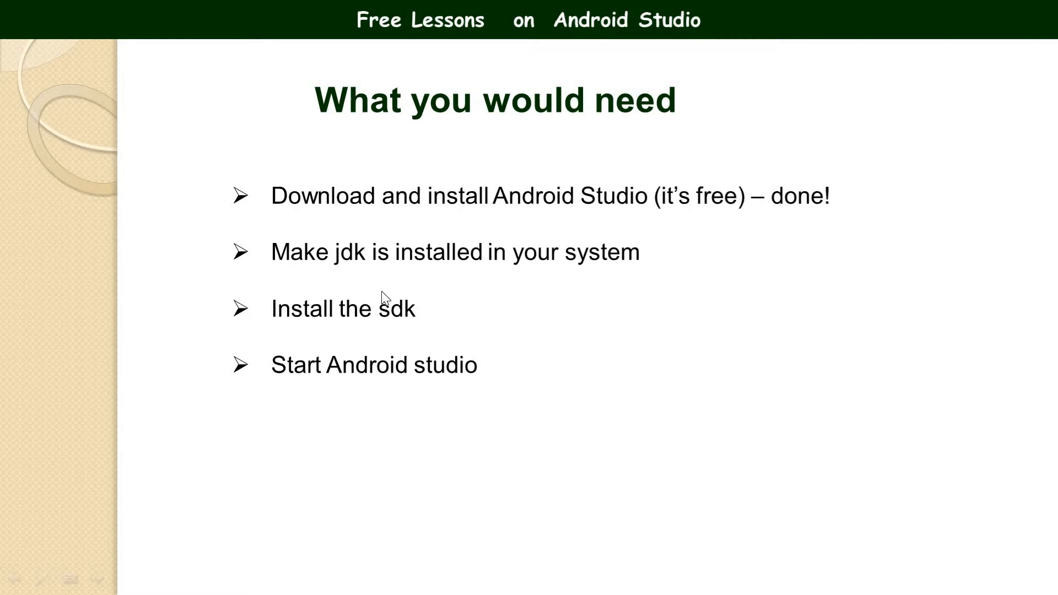
Switch to the Firefox Blogger post on installing Android Studio and read down to the Step 4 startup screenshot
click(18, 579)
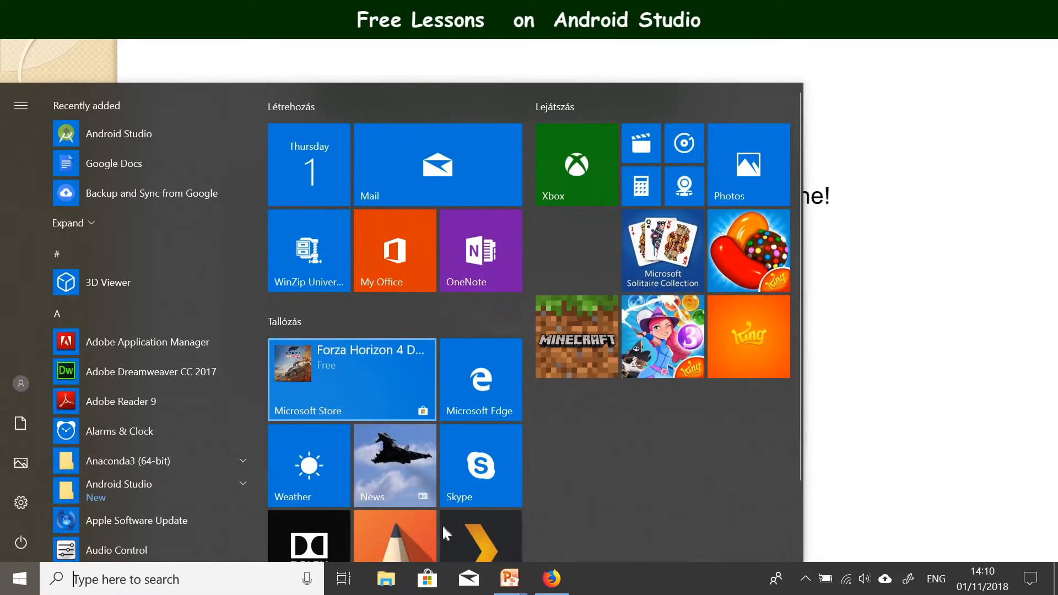
click(551, 579)
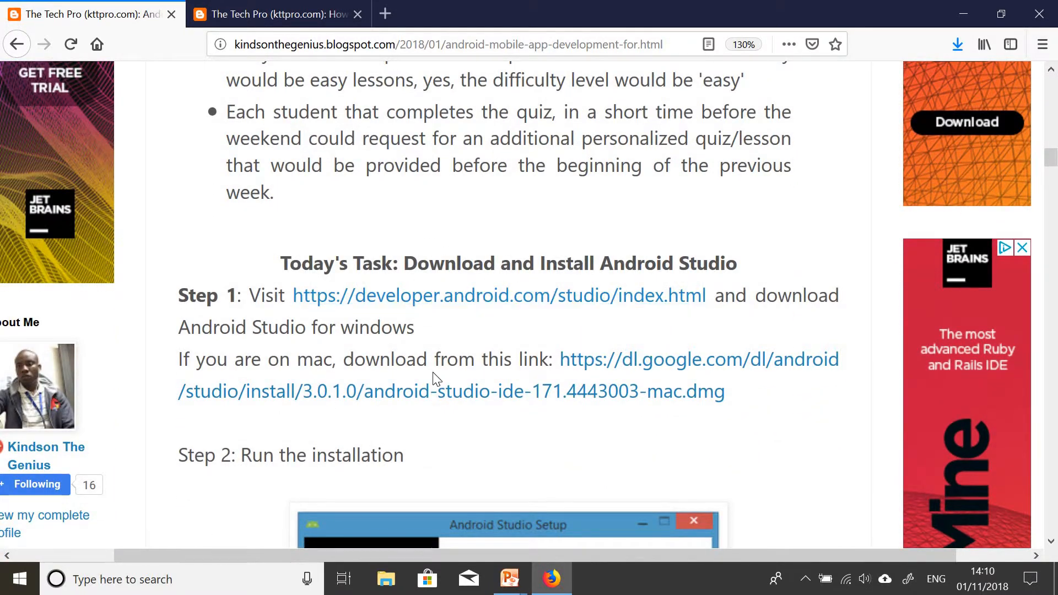
scroll(down, 3)
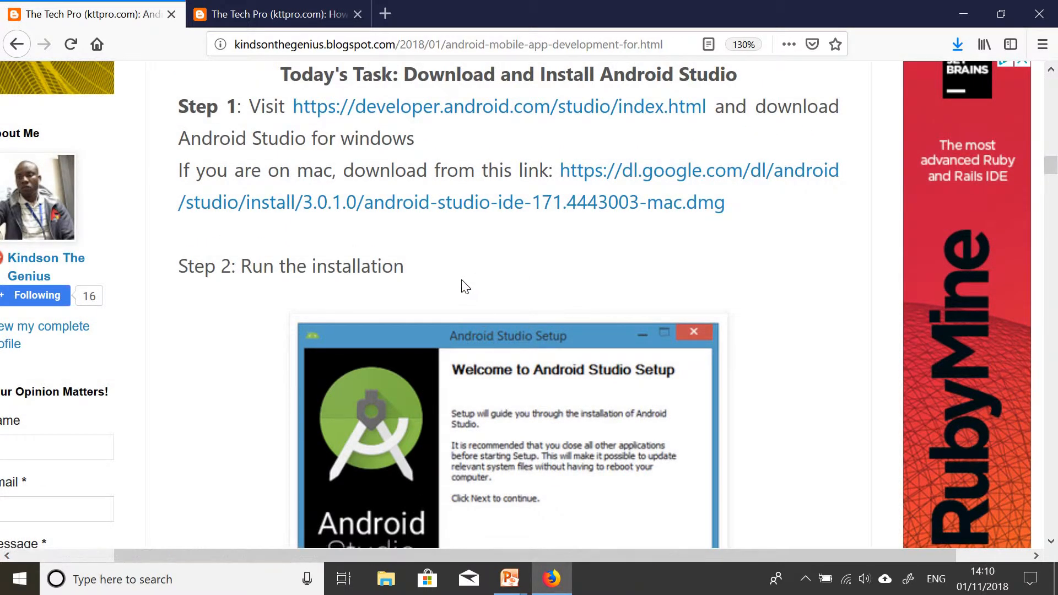
scroll(down, 3)
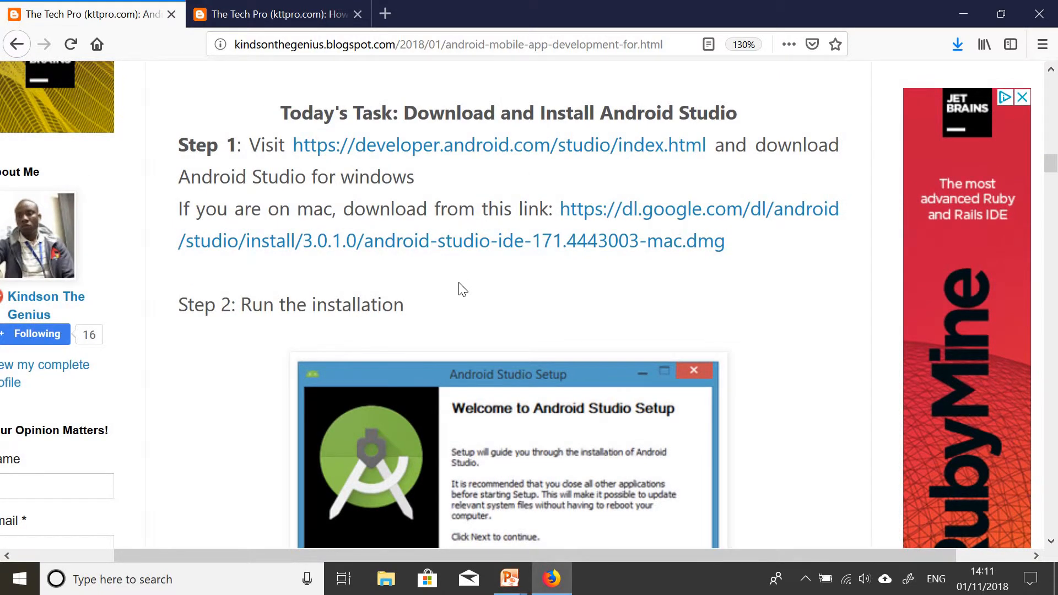
scroll(down, 3)
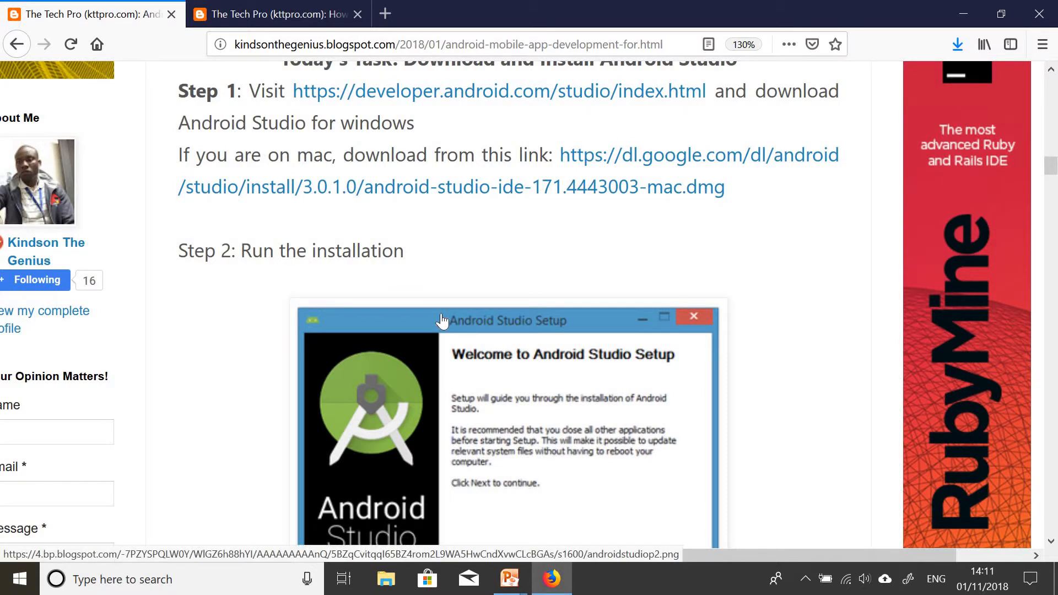
scroll(down, 3)
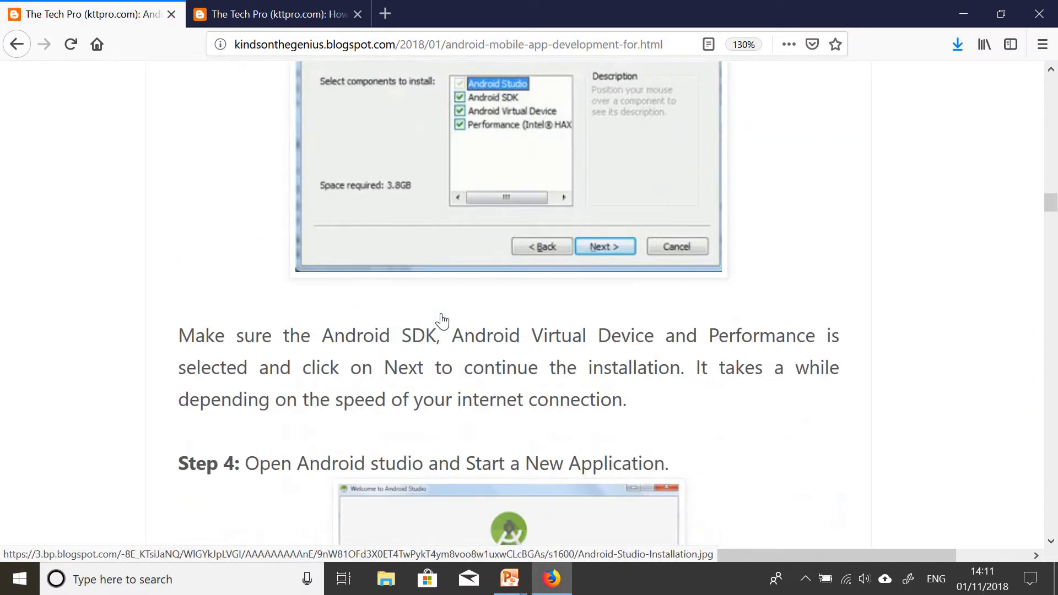
scroll(down, 3)
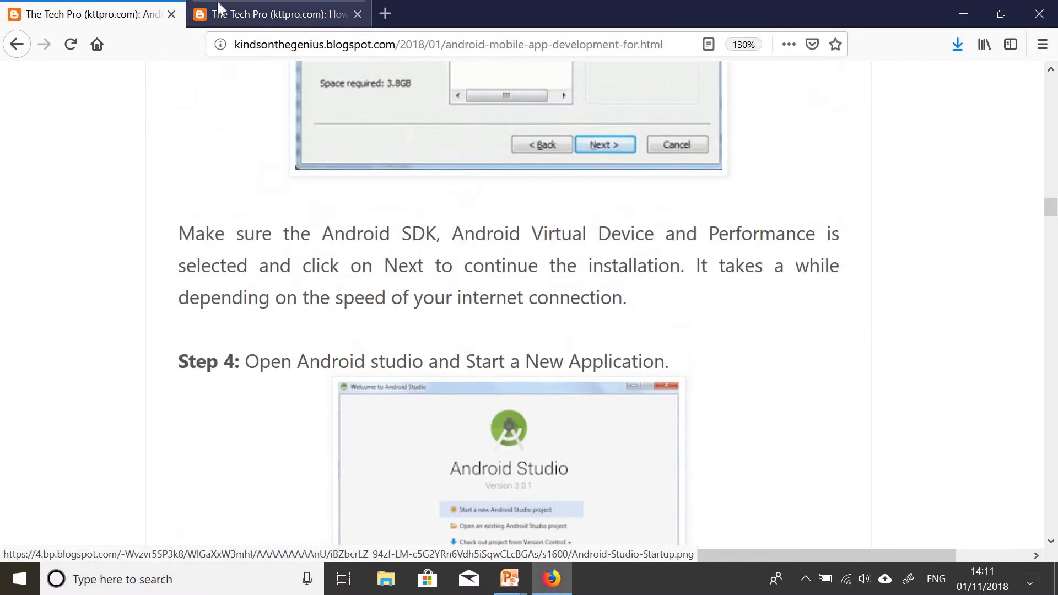
Show the 'How to Start Building Mobile Apps' post, jumping to Step 3: Install the Necessary Tools and back to its intro quote
click(277, 13)
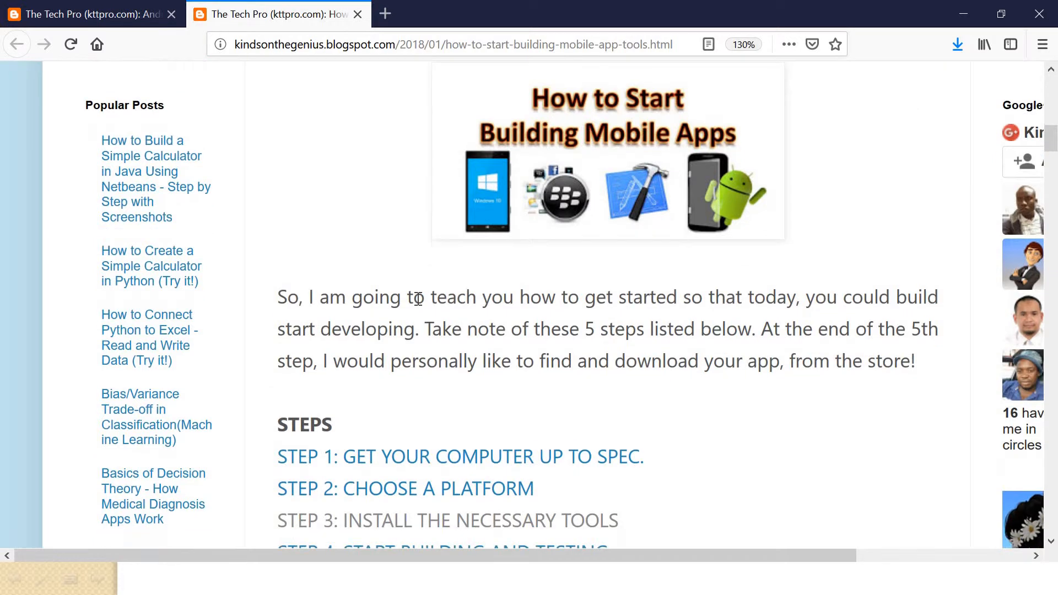
scroll(down, 3)
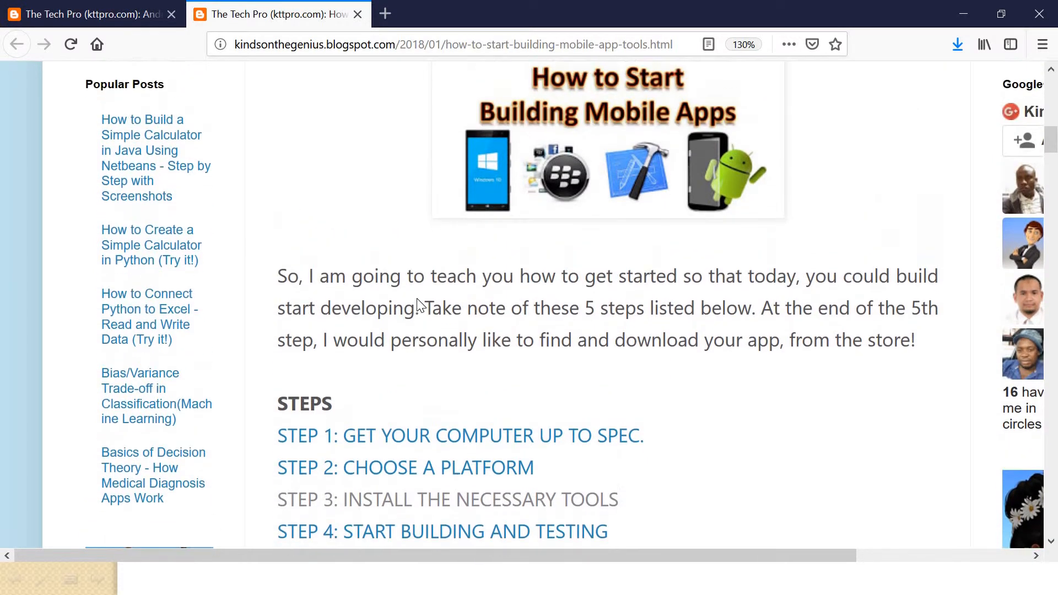
scroll(down, 3)
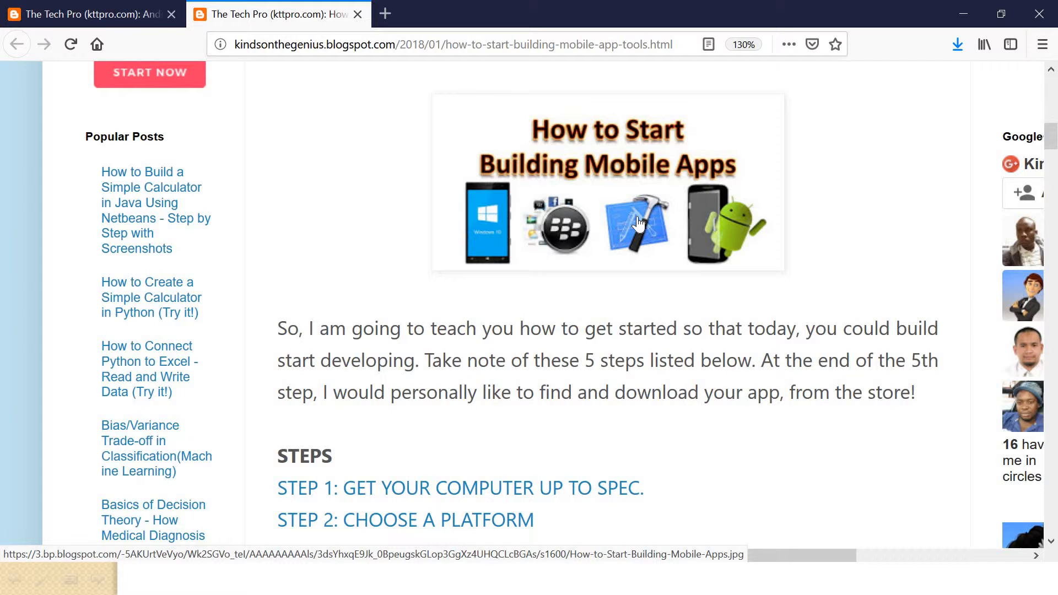
mouse_move(642, 221)
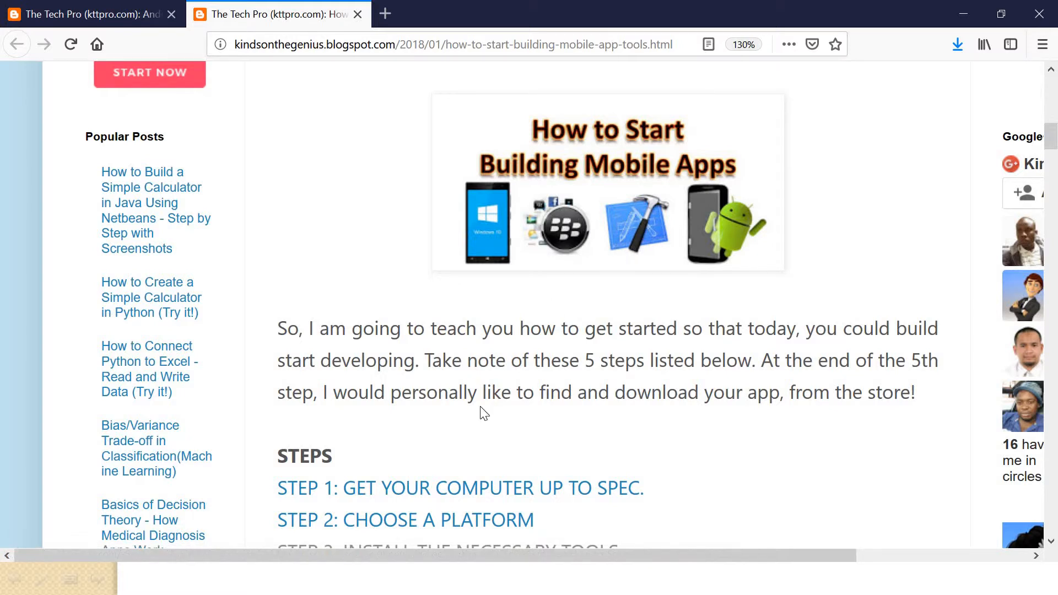
scroll(down, 3)
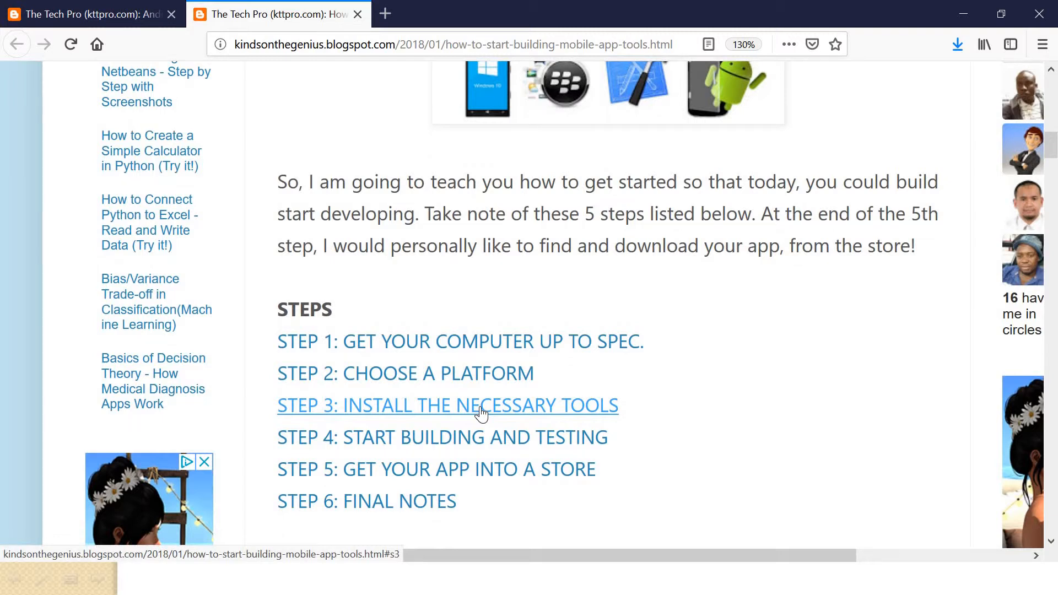
click(448, 404)
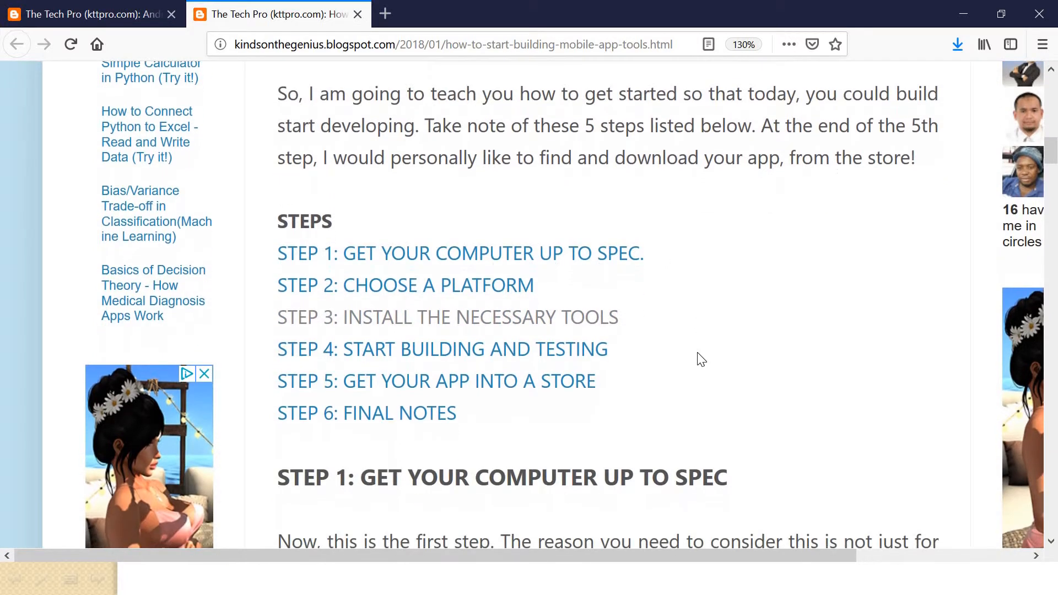
scroll(down, 3)
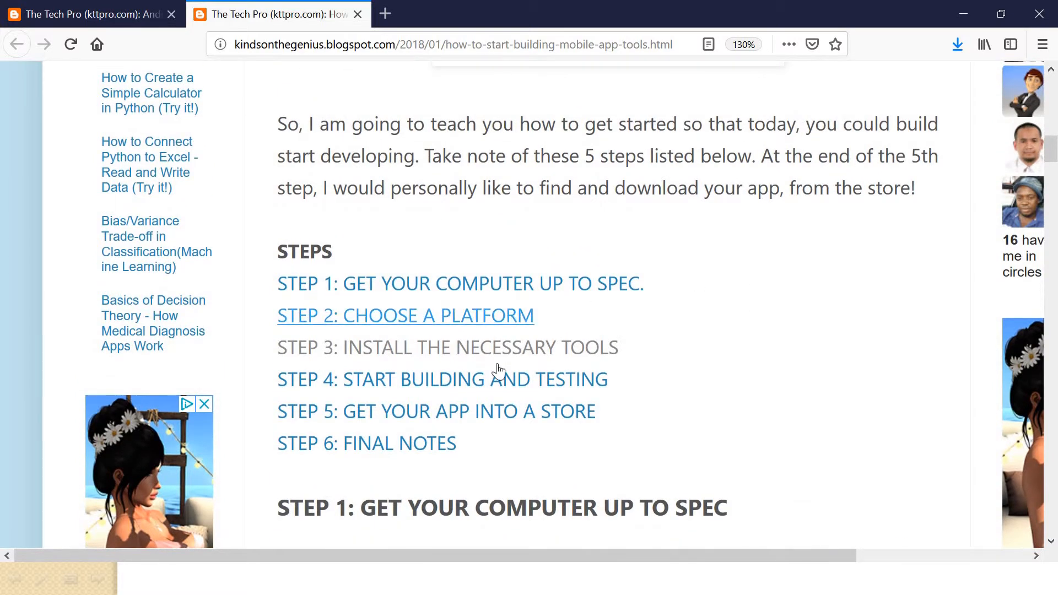
mouse_move(704, 171)
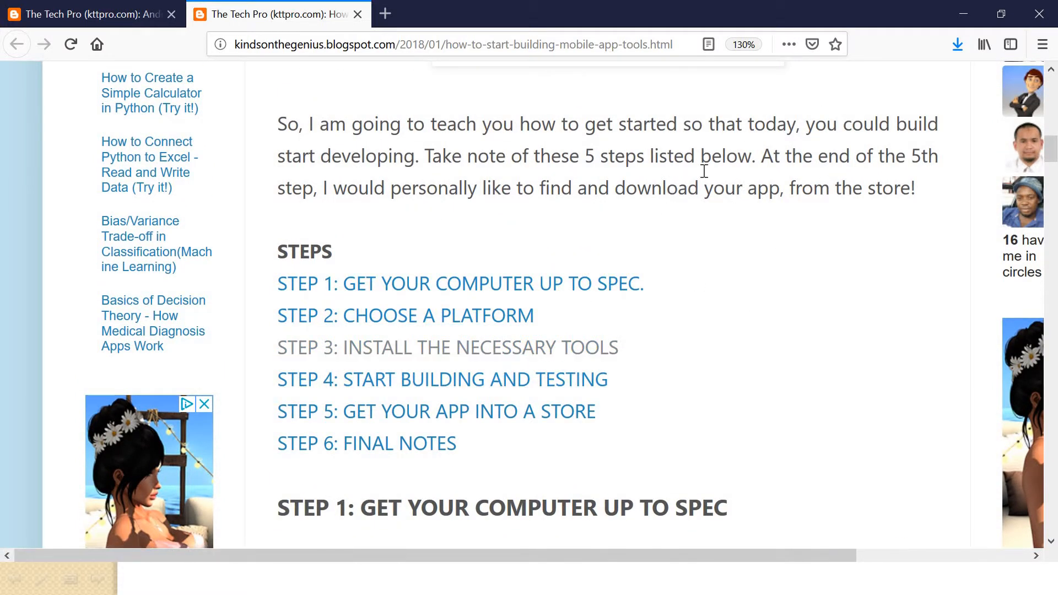
scroll(up, 3)
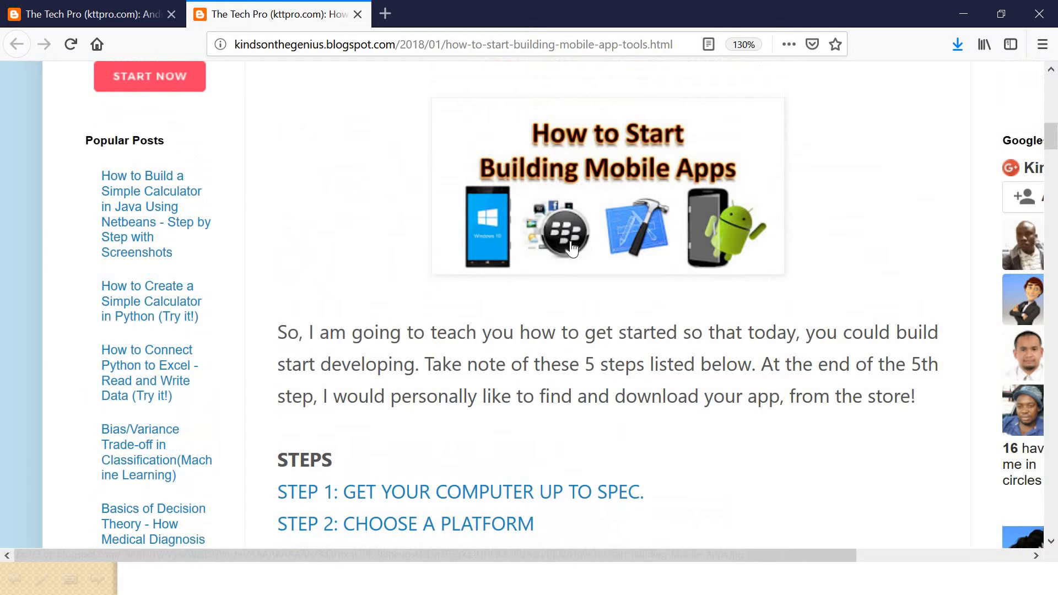
scroll(down, 3)
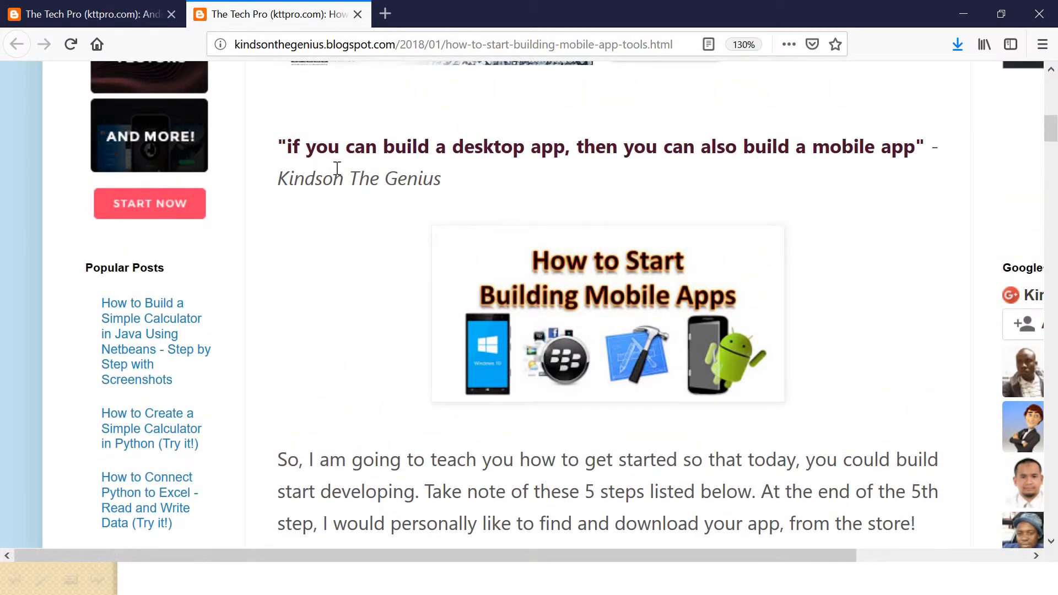
mouse_move(545, 154)
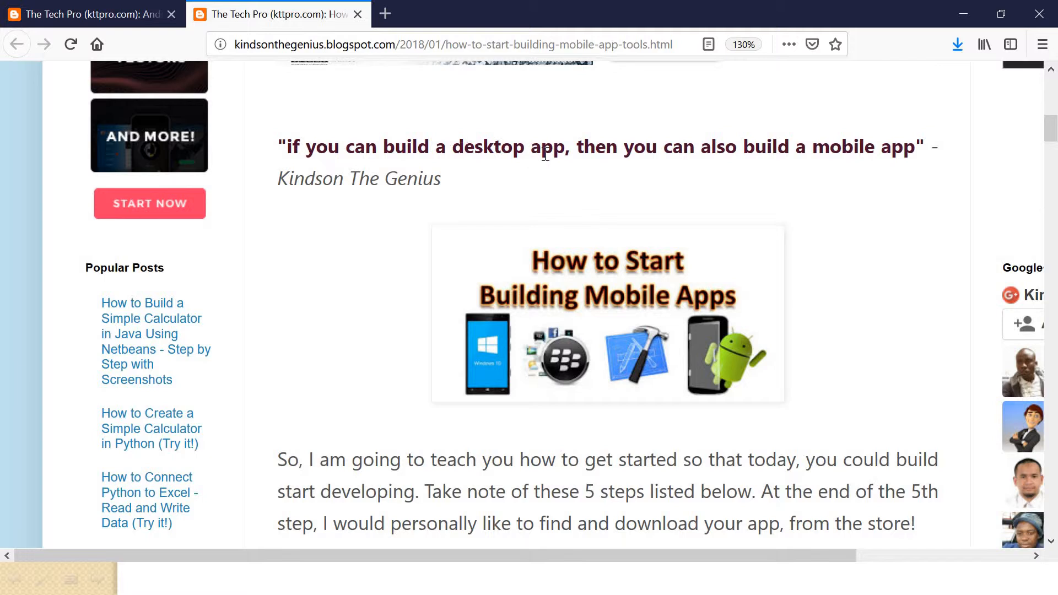
mouse_move(765, 154)
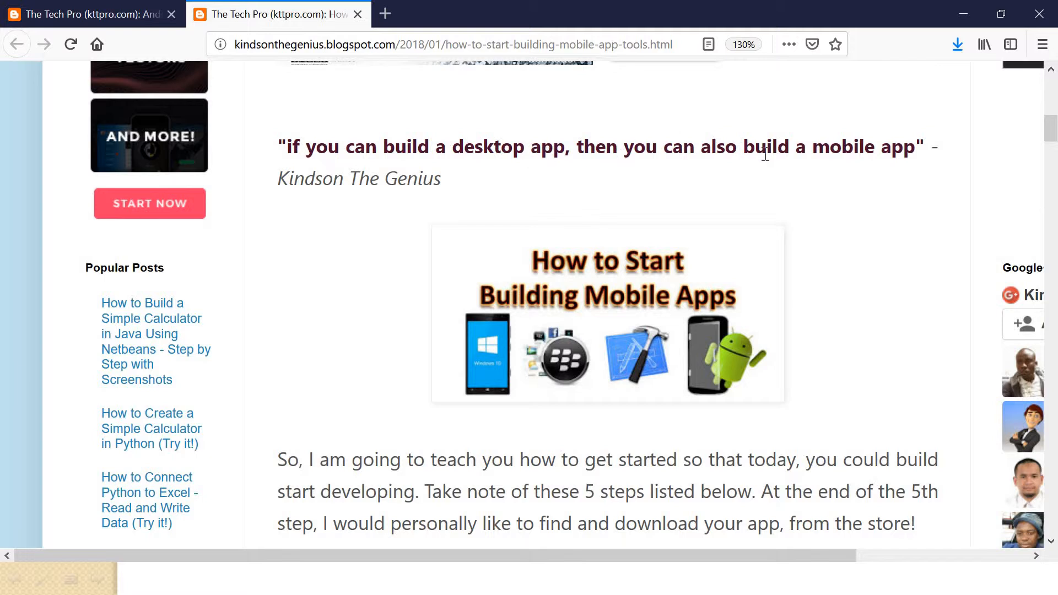
mouse_move(488, 157)
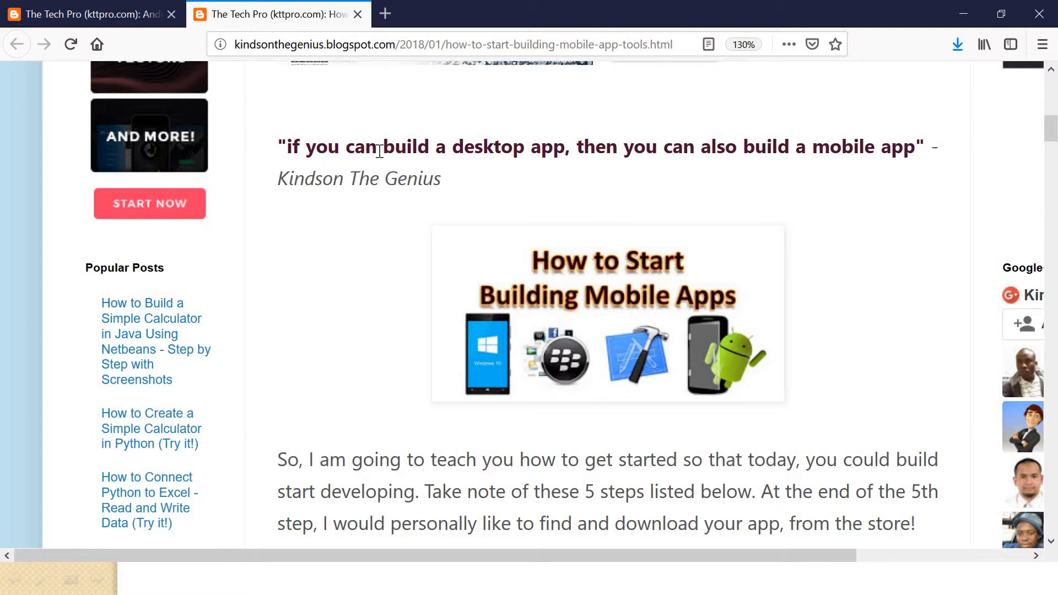
mouse_move(772, 175)
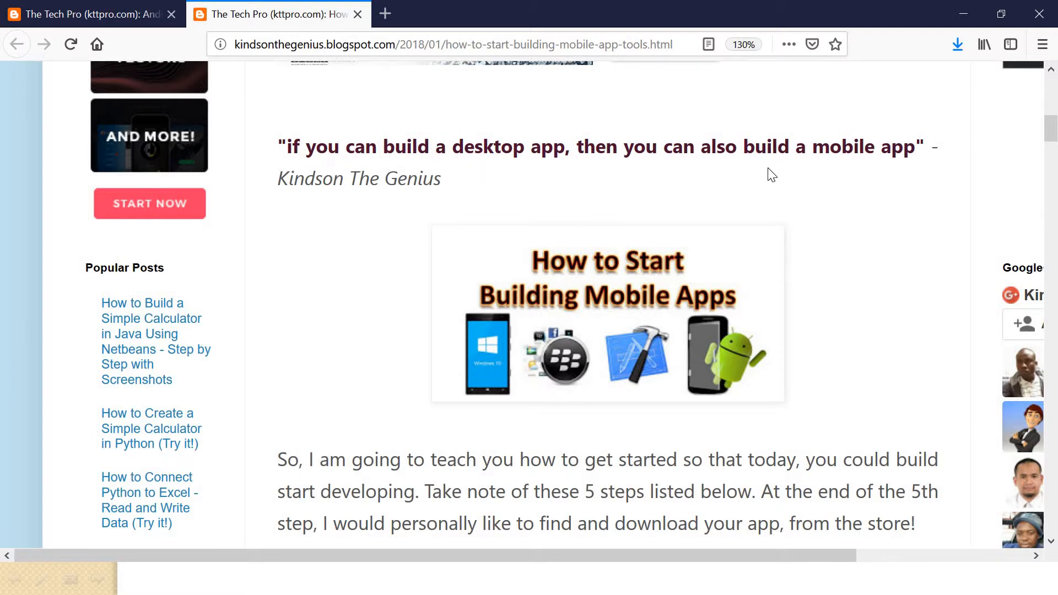
mouse_move(965, 14)
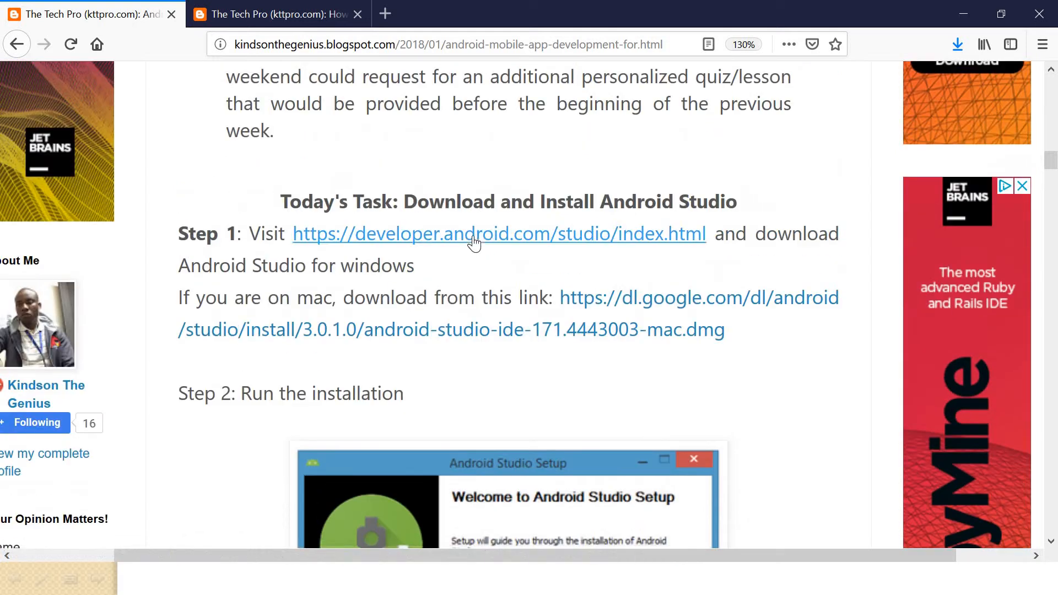
mouse_move(483, 241)
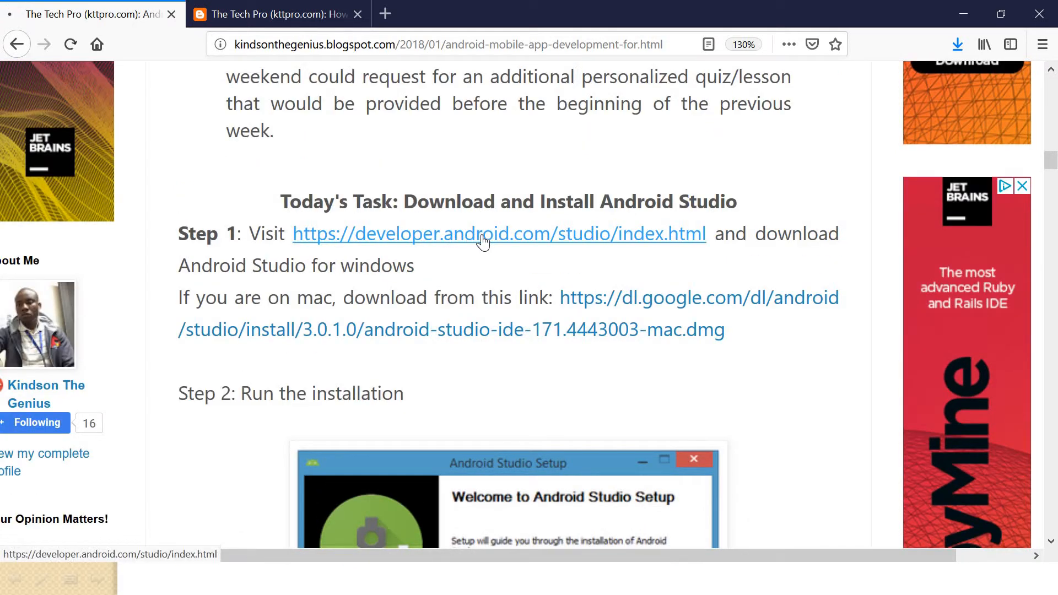
Check the developer.android.com link in Step 1 of the install post before returning to the slideshow
click(500, 234)
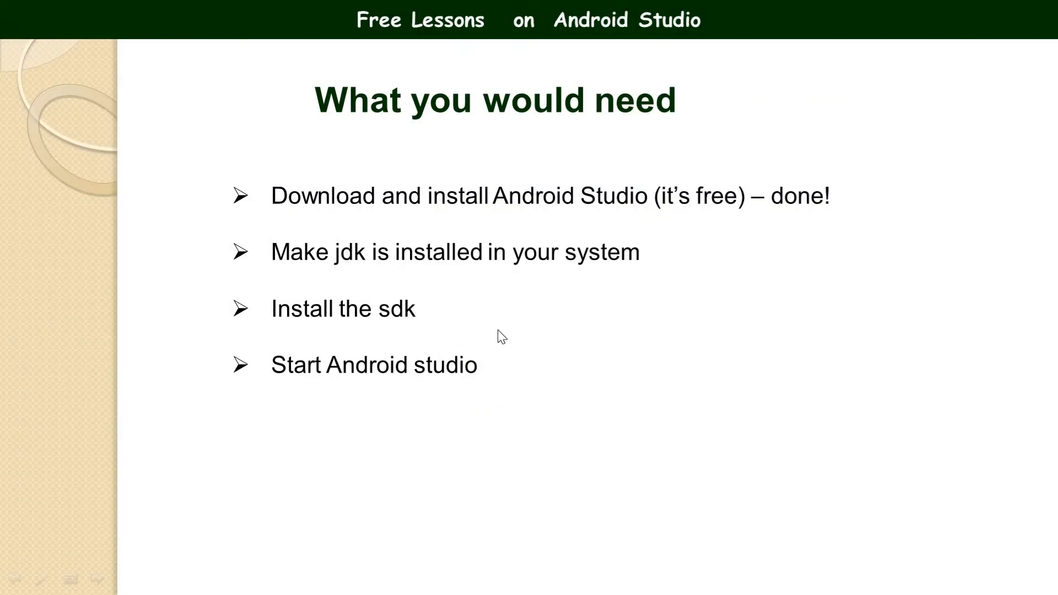
Bring up the Start menu listing Android Studio under Recently added
click(16, 579)
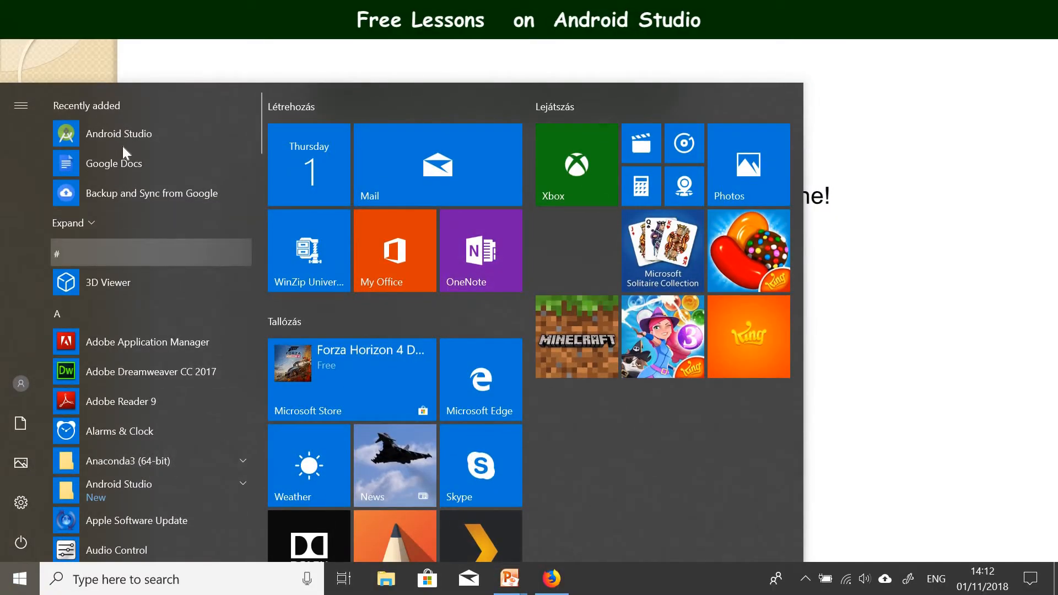
mouse_move(131, 163)
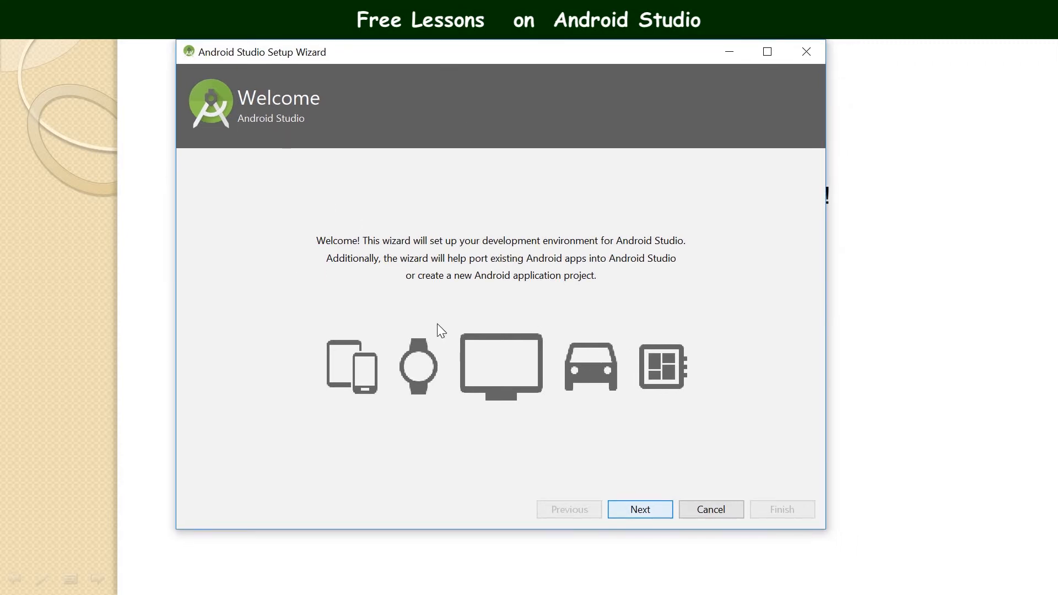
mouse_move(377, 73)
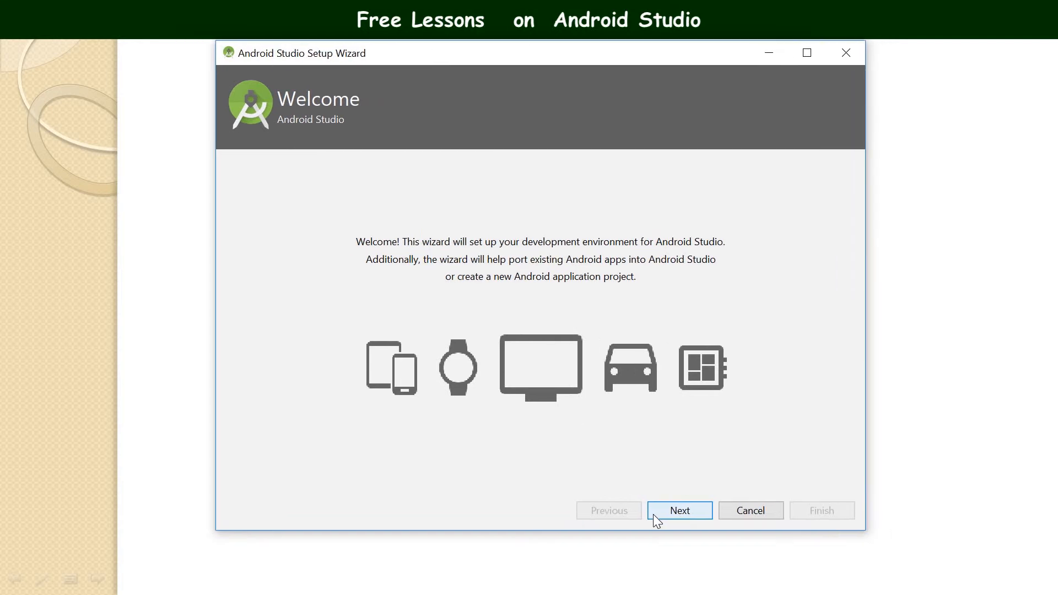
Advance the Setup Wizard past Welcome, keeping Standard install type and IntelliJ theme, to Verify Settings
click(679, 510)
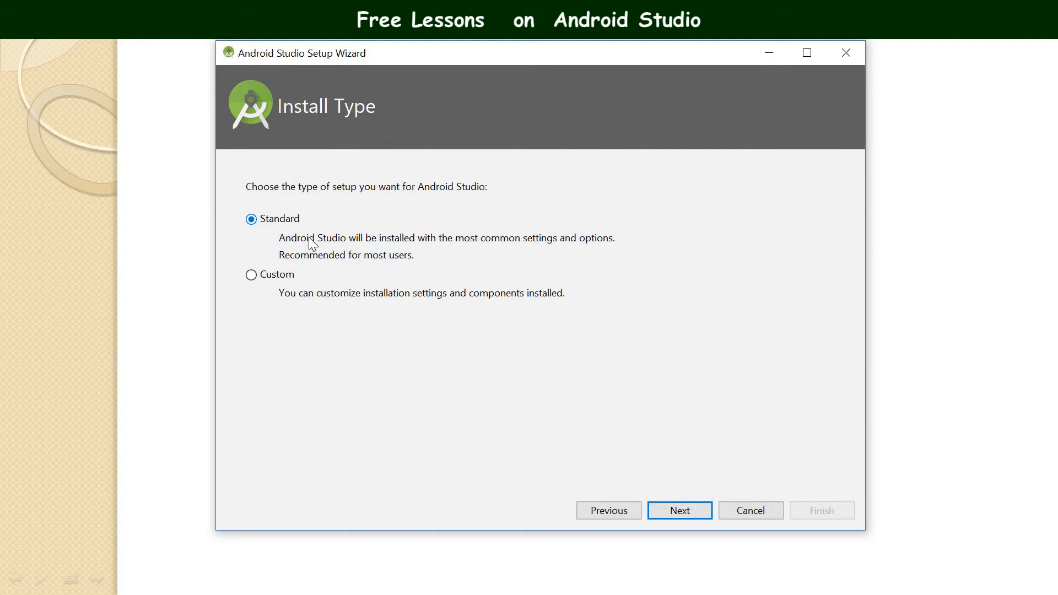
mouse_move(380, 248)
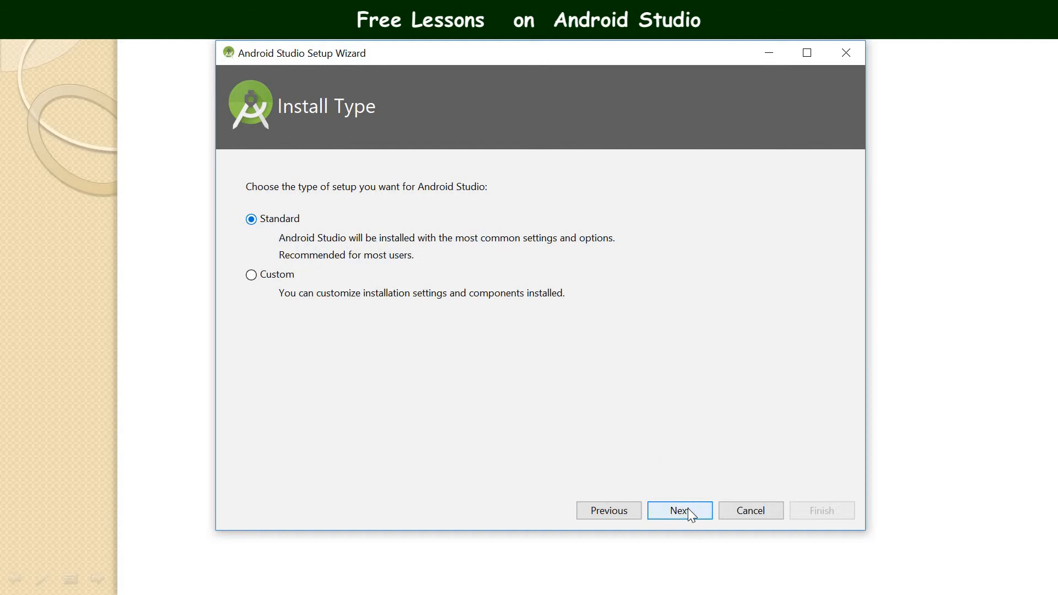
click(679, 510)
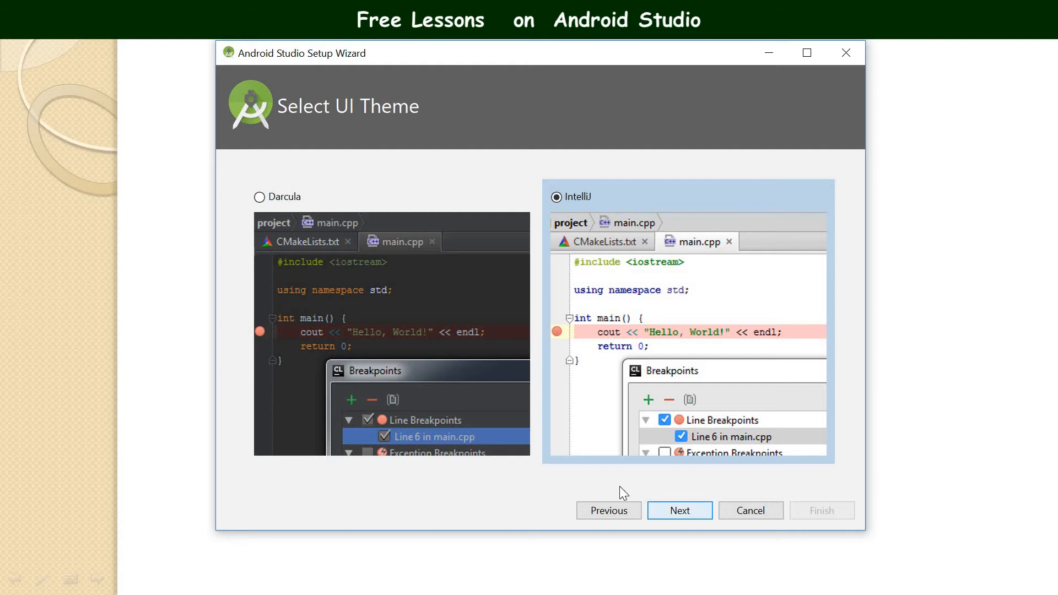
mouse_move(572, 251)
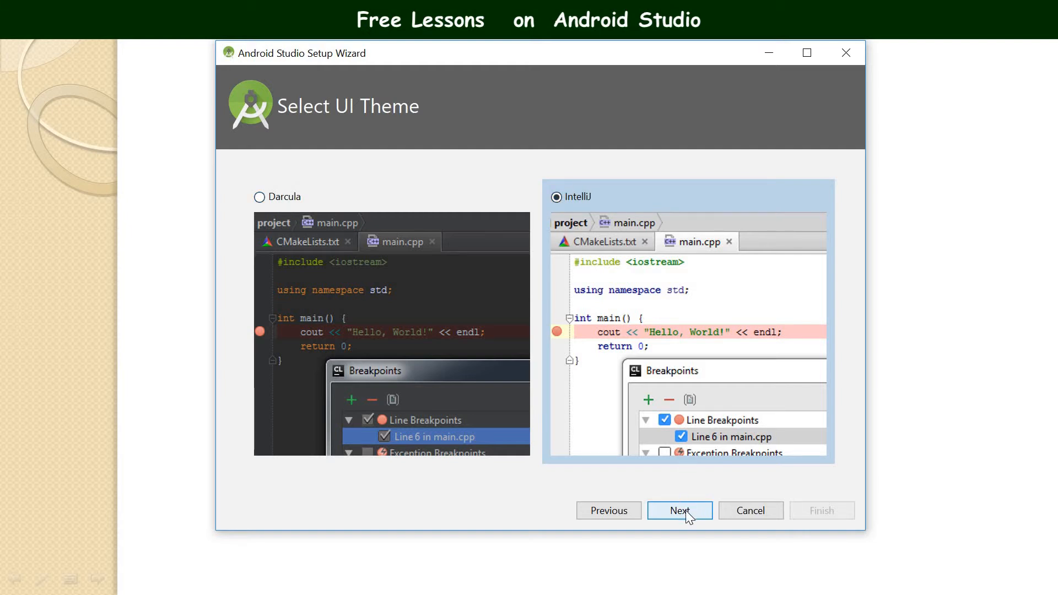
click(679, 510)
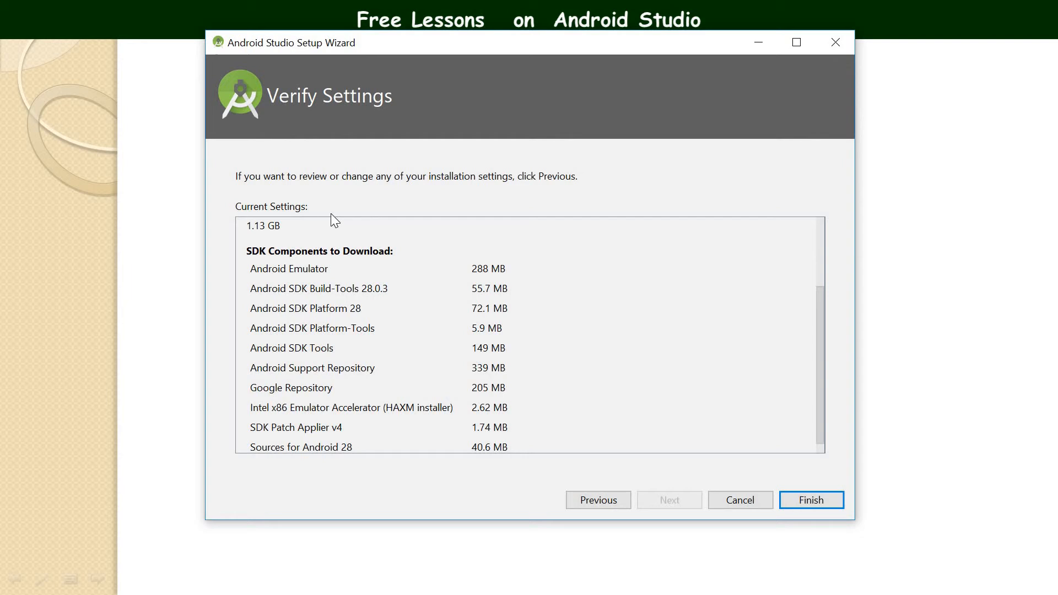
mouse_move(824, 263)
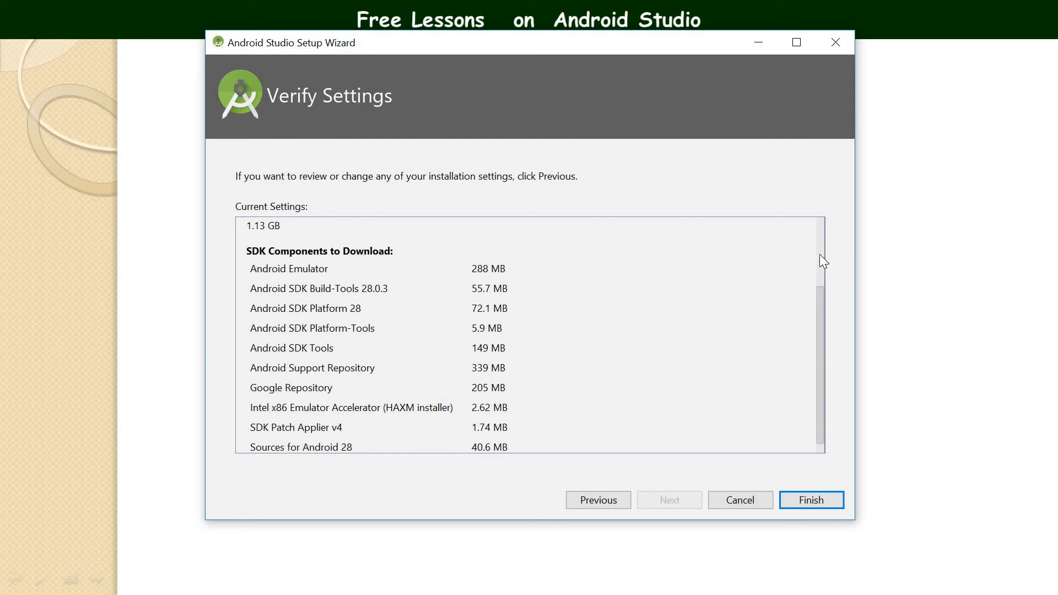
mouse_move(826, 242)
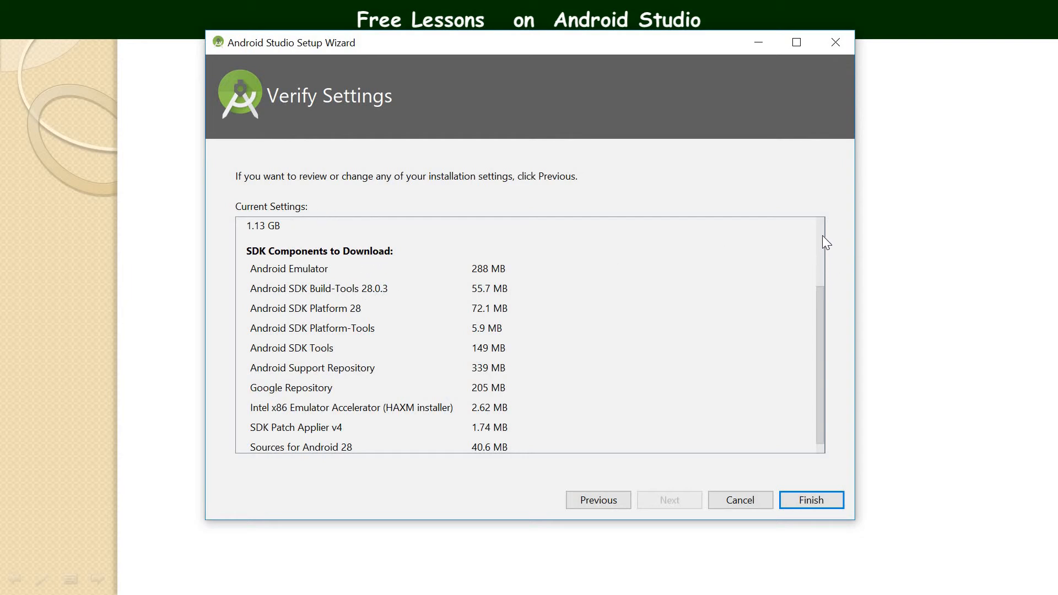
Finish the wizard to start downloading the listed SDK components
click(812, 501)
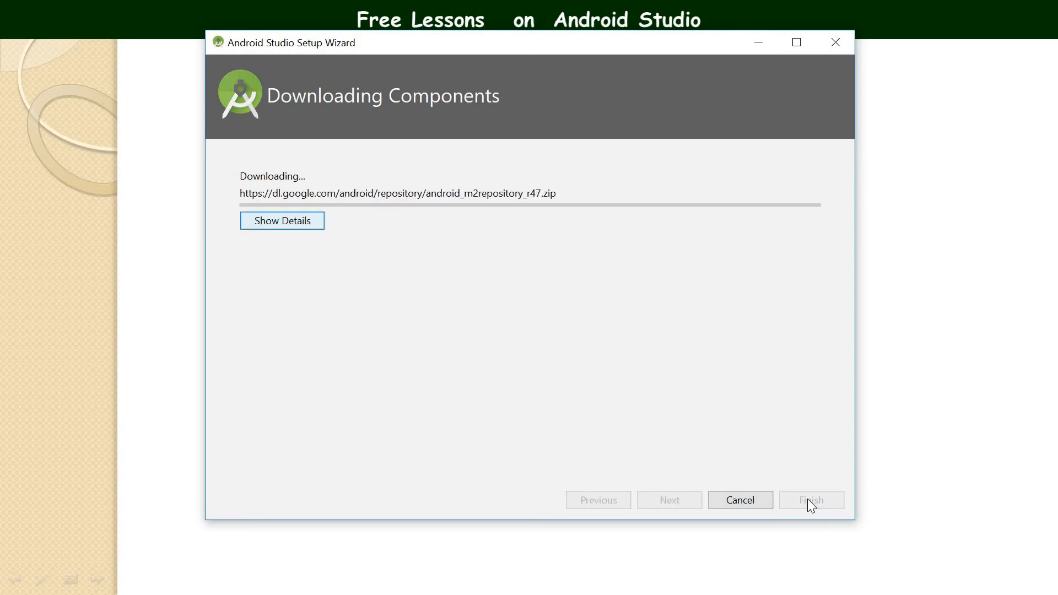
mouse_move(551, 277)
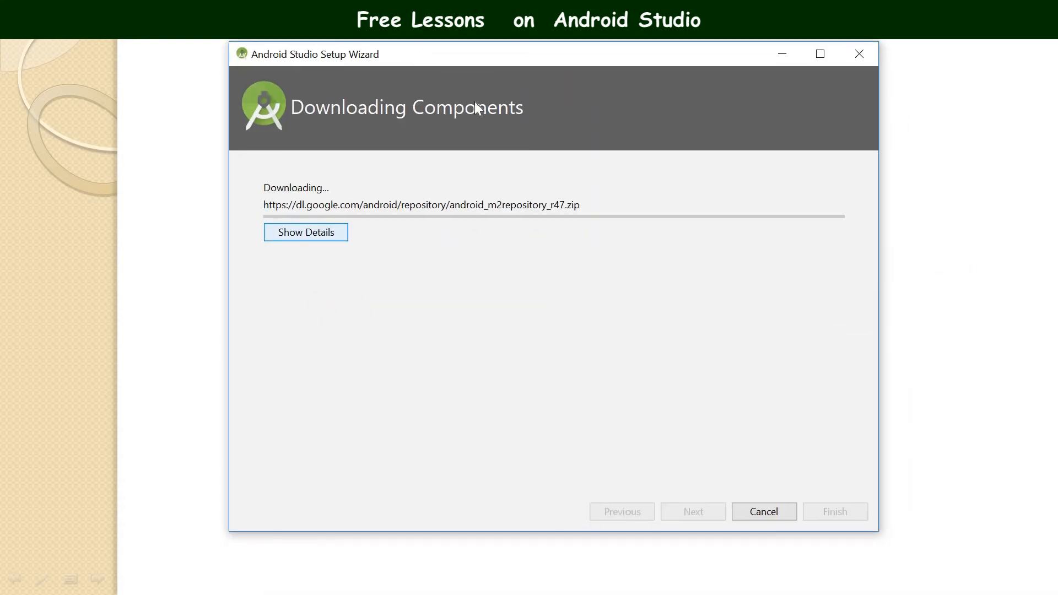
mouse_move(501, 58)
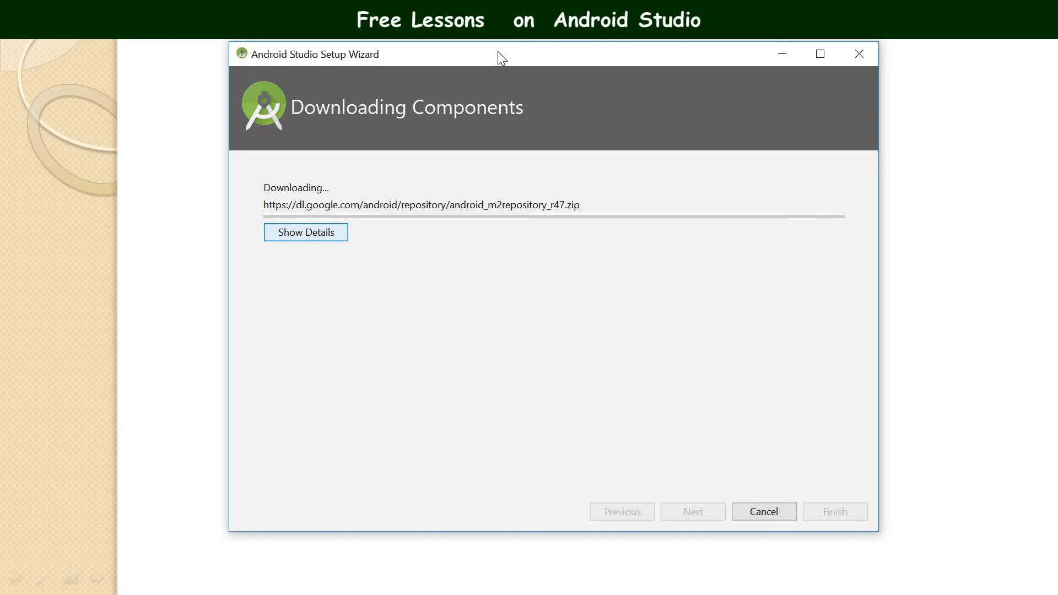
Reposition the Setup Wizard window while the m2repository archive downloads
drag(500, 54, 481, 94)
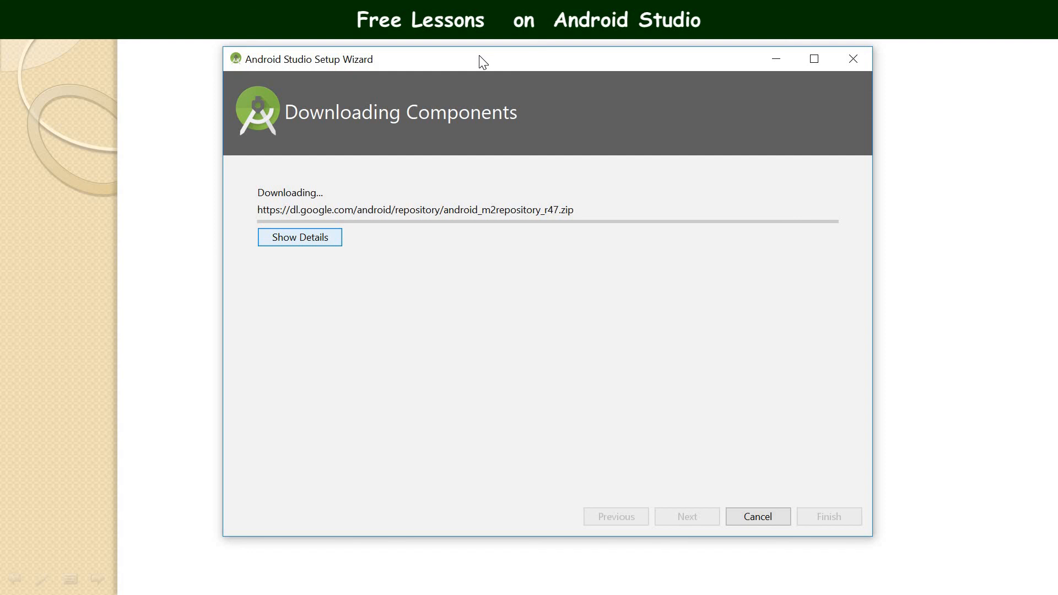
mouse_move(473, 67)
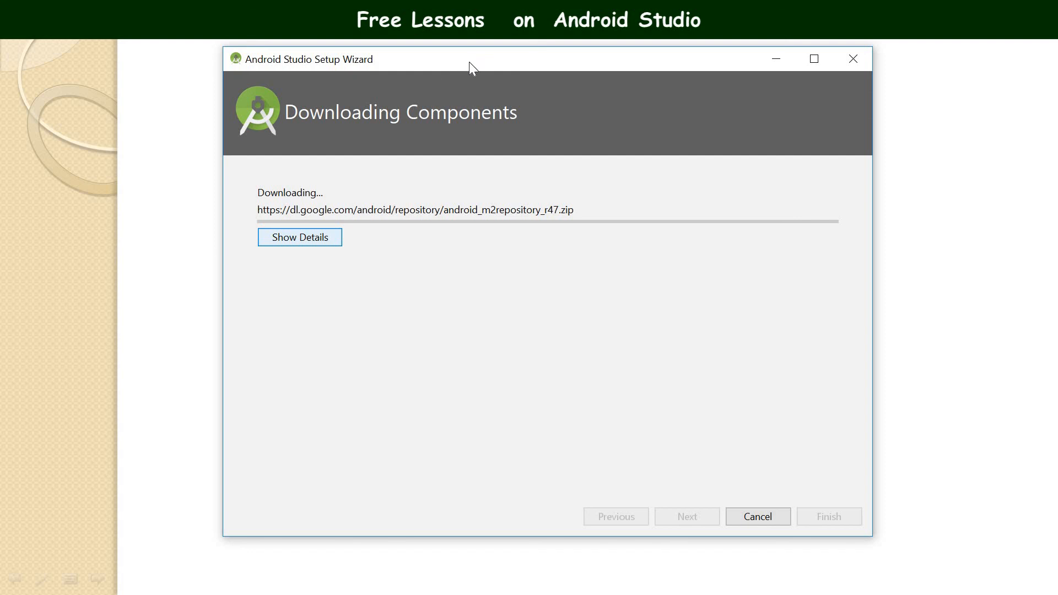
mouse_move(539, 245)
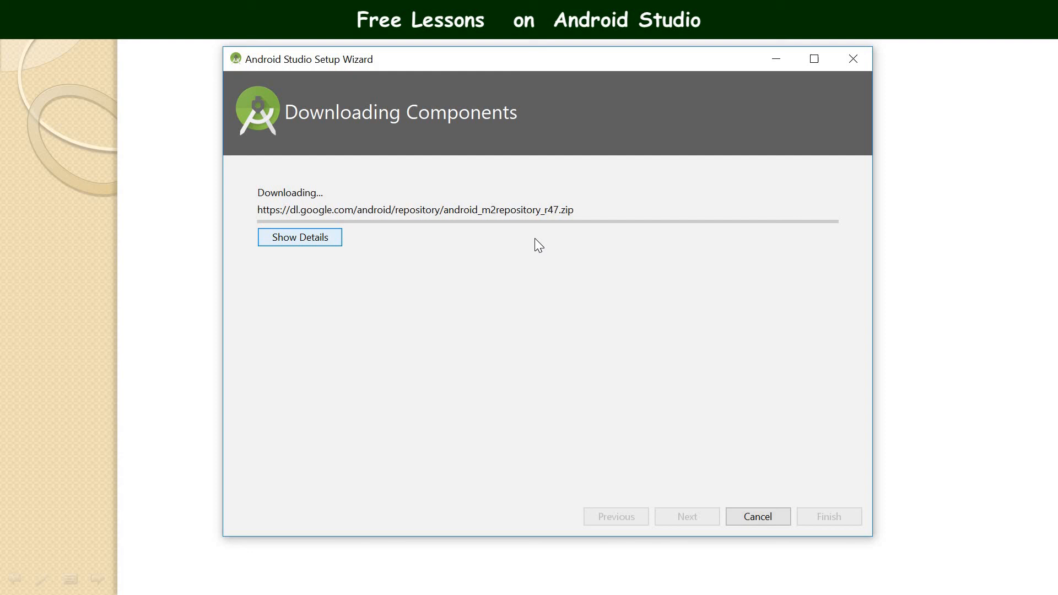